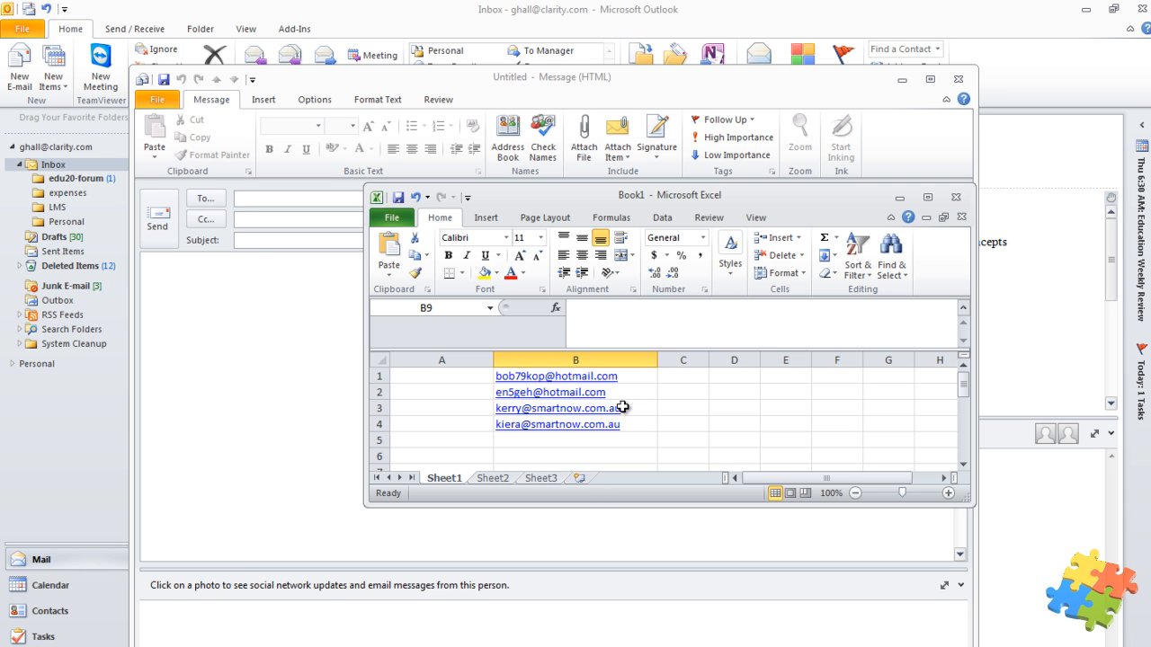
Select cells B1 to B4 holding the four email addresses and copy them
left_click(556, 376)
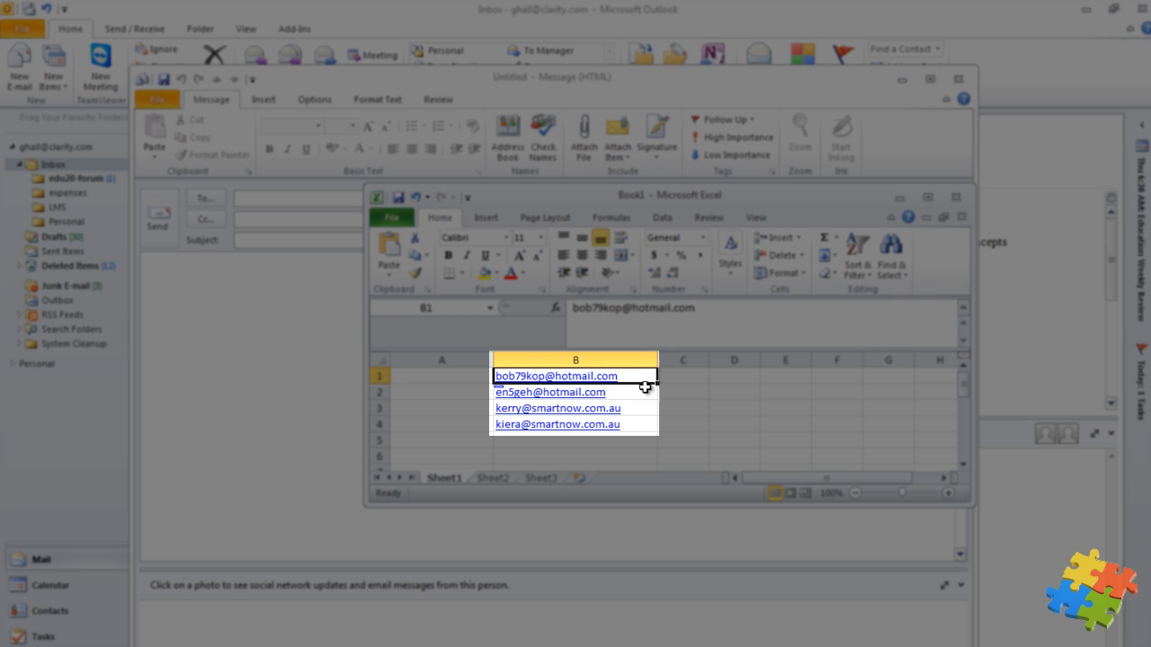
left_click_drag(555, 375, 555, 424)
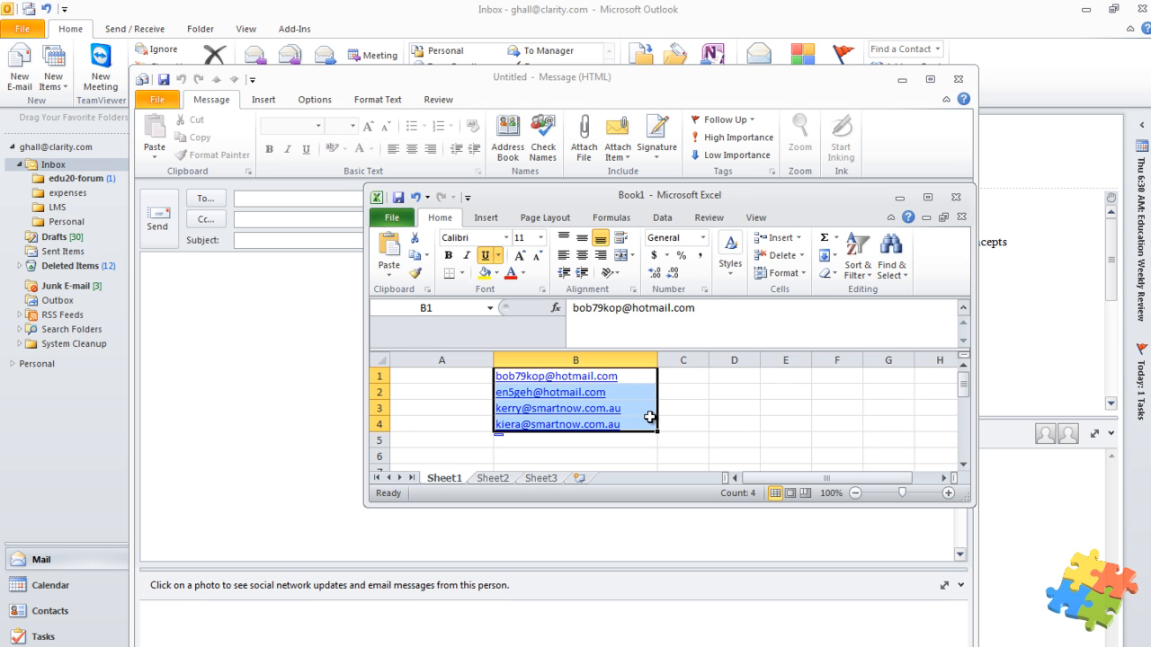
key("ctrl+c")
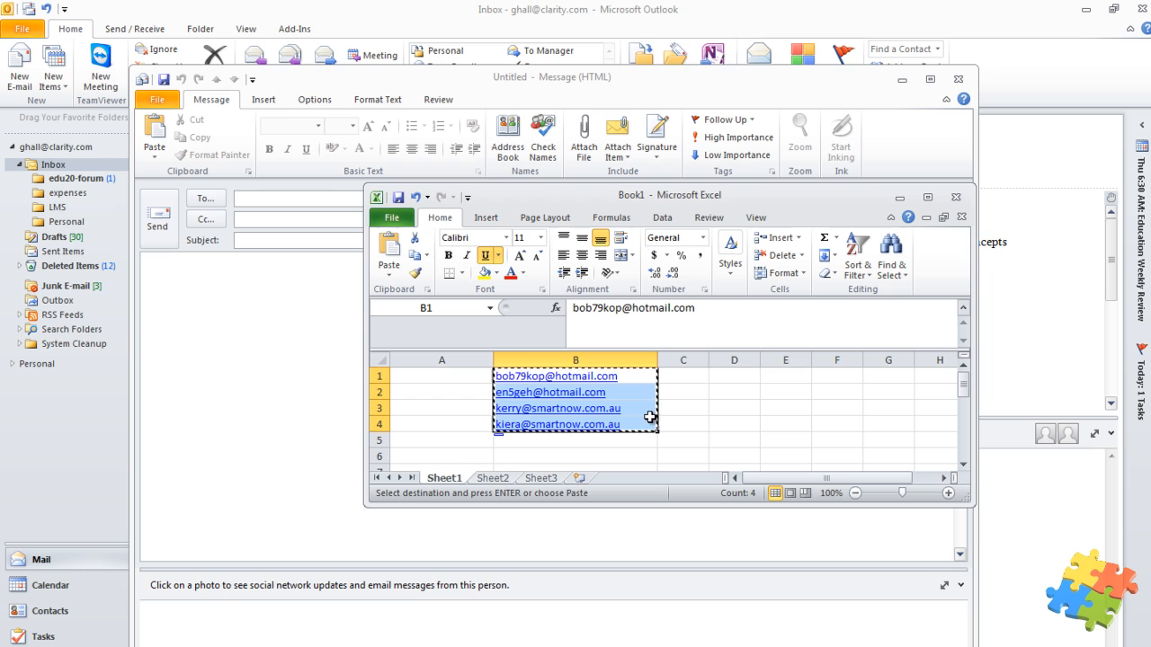
mouse_move(341, 350)
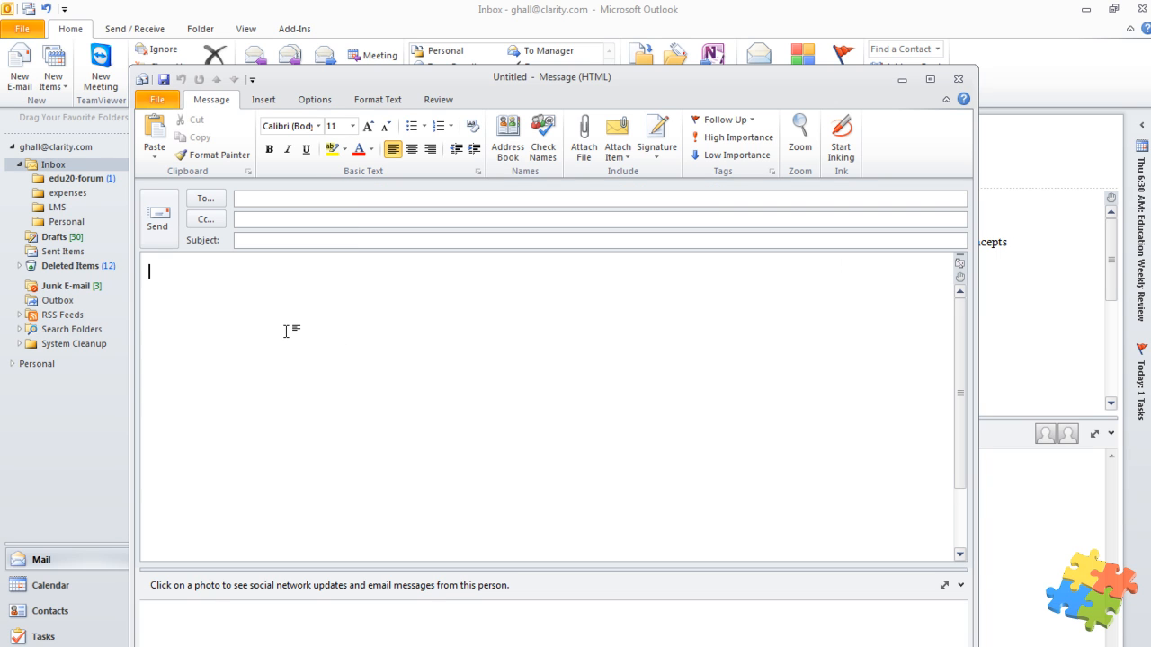
Write the intro line "Here is the email addresses:" at the top of the message body
type("Here is the em")
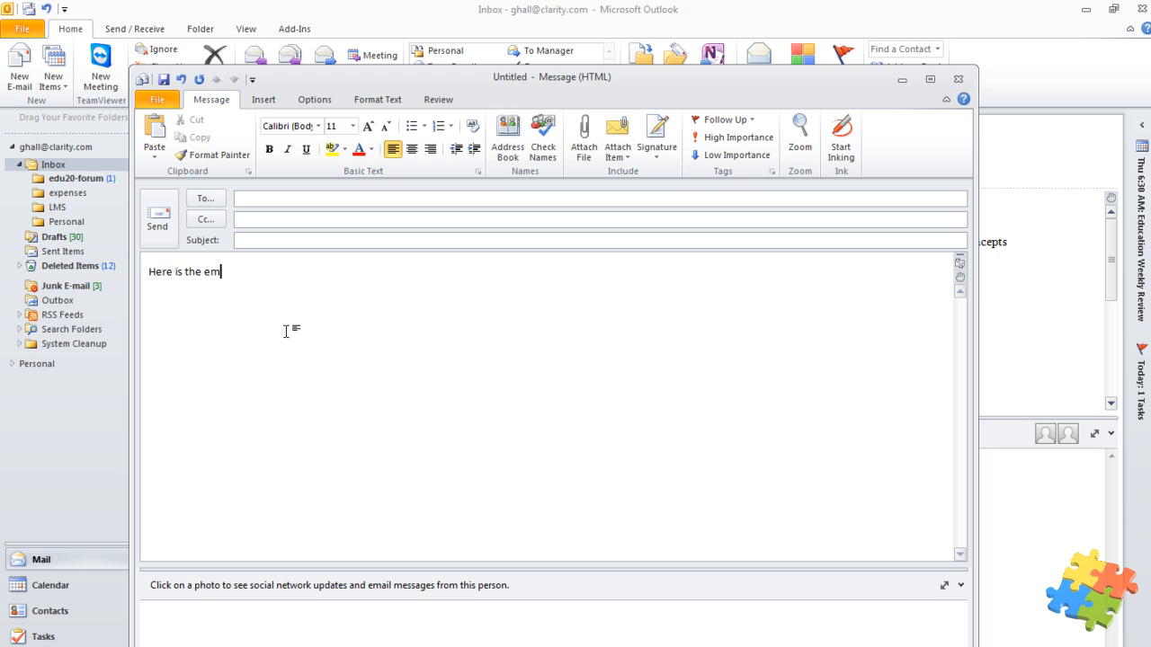
type("ail addresses")
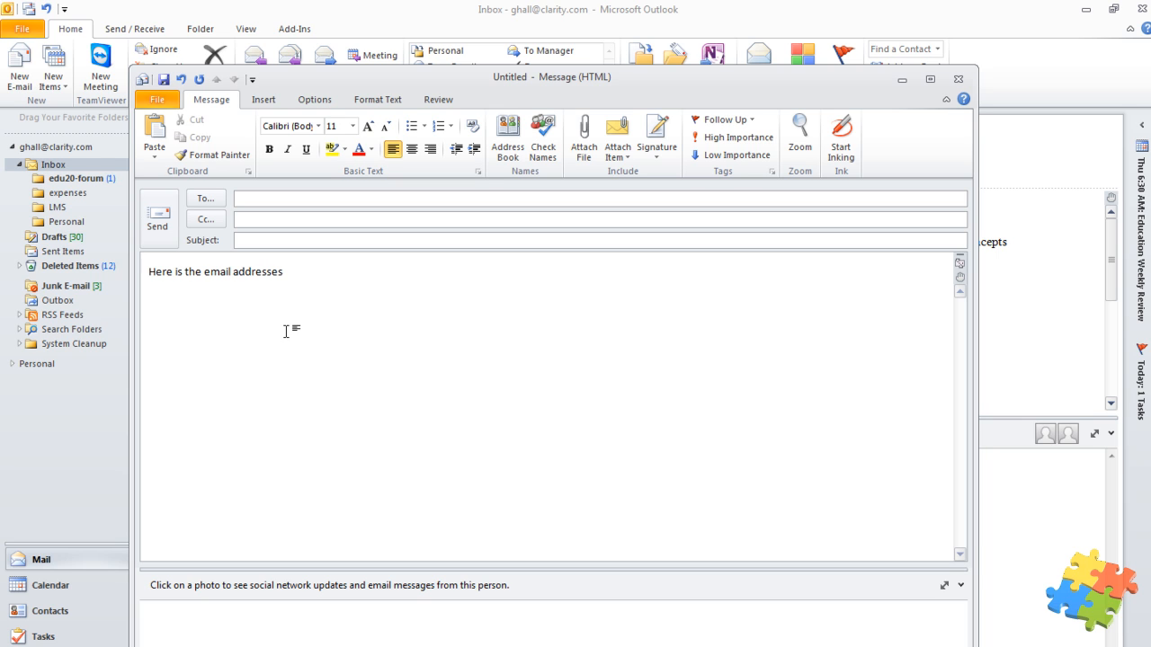
type(":")
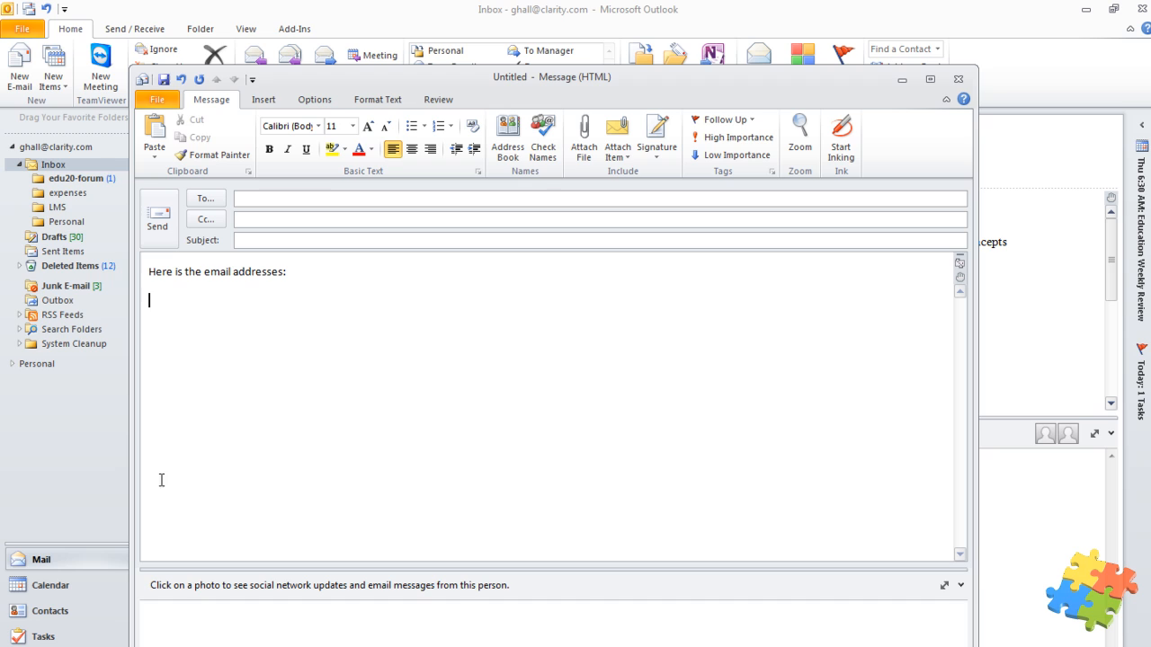
Paste the four addresses into the body as plain text lines via the paste options
right_click(162, 300)
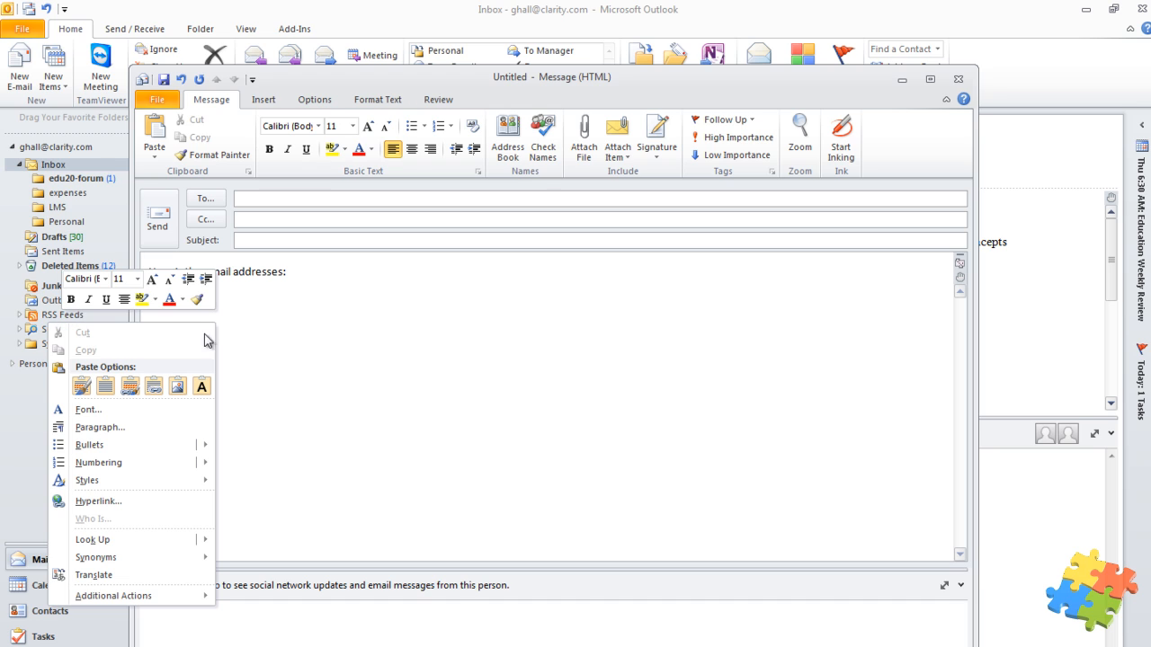
left_click(83, 384)
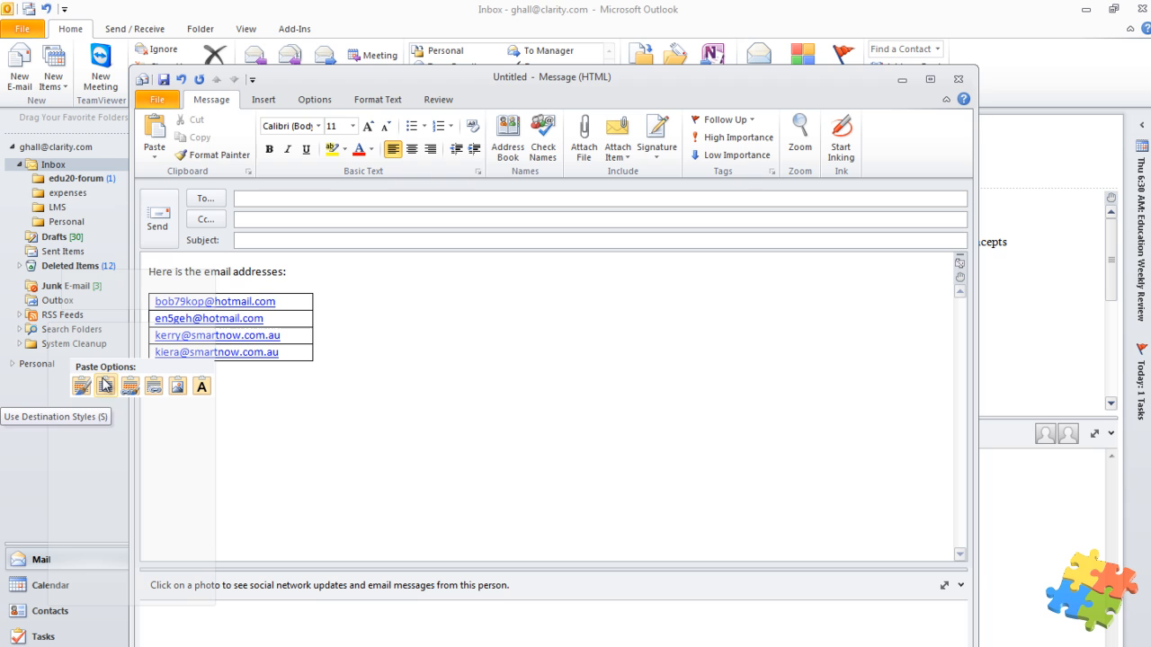
mouse_move(130, 385)
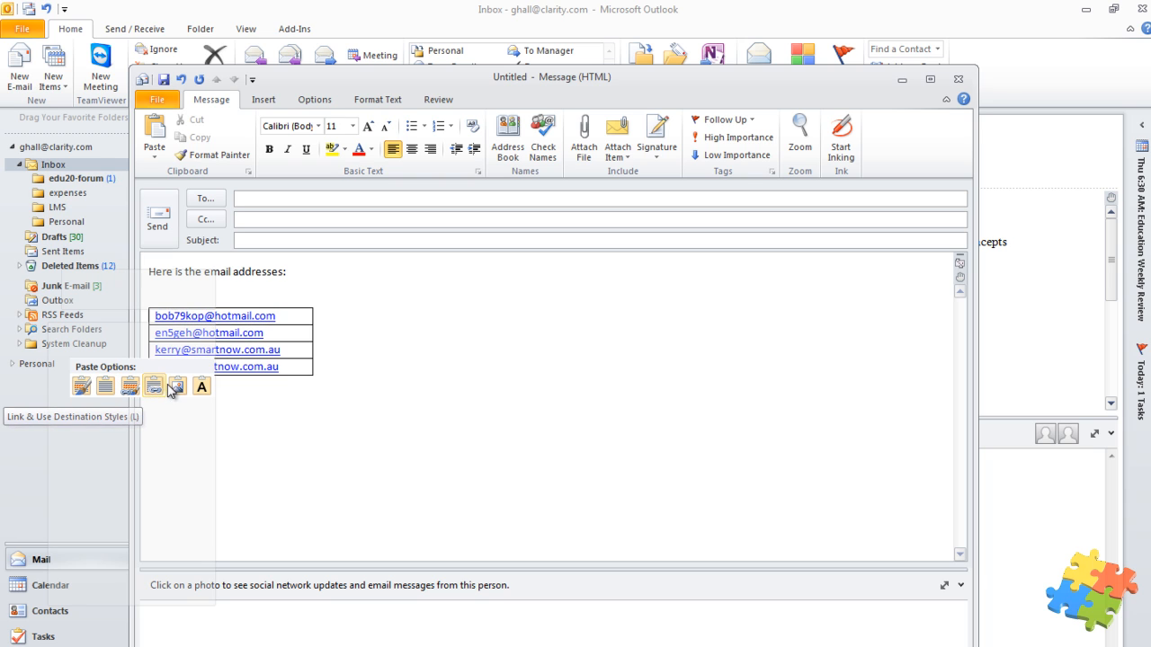
left_click(176, 384)
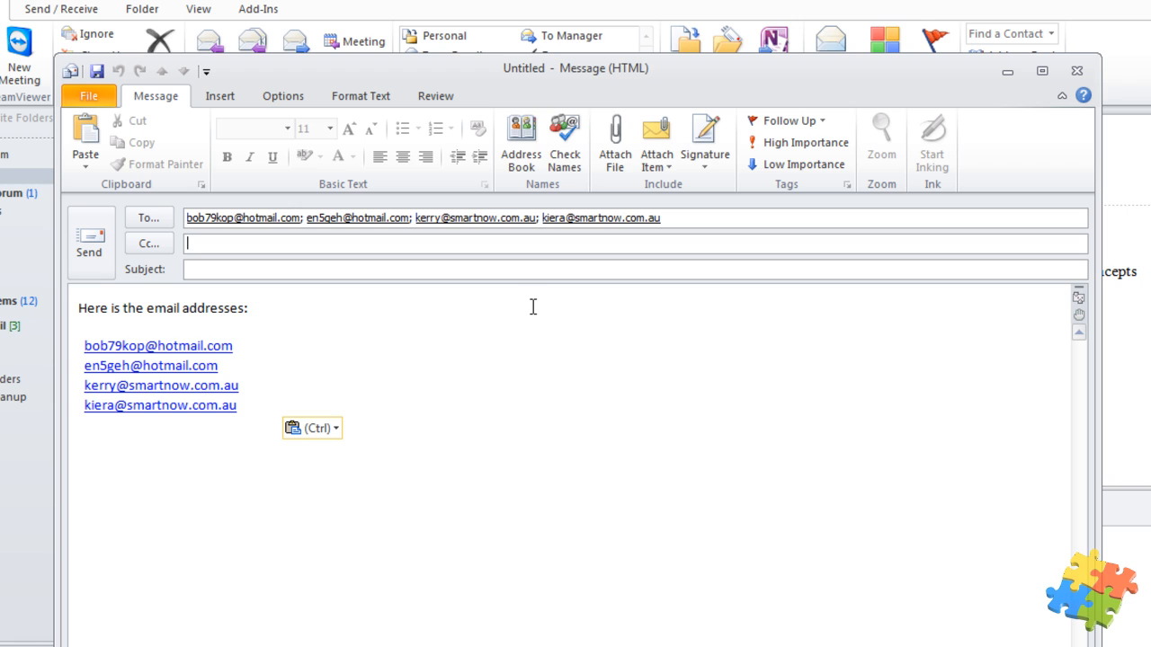
mouse_move(403, 295)
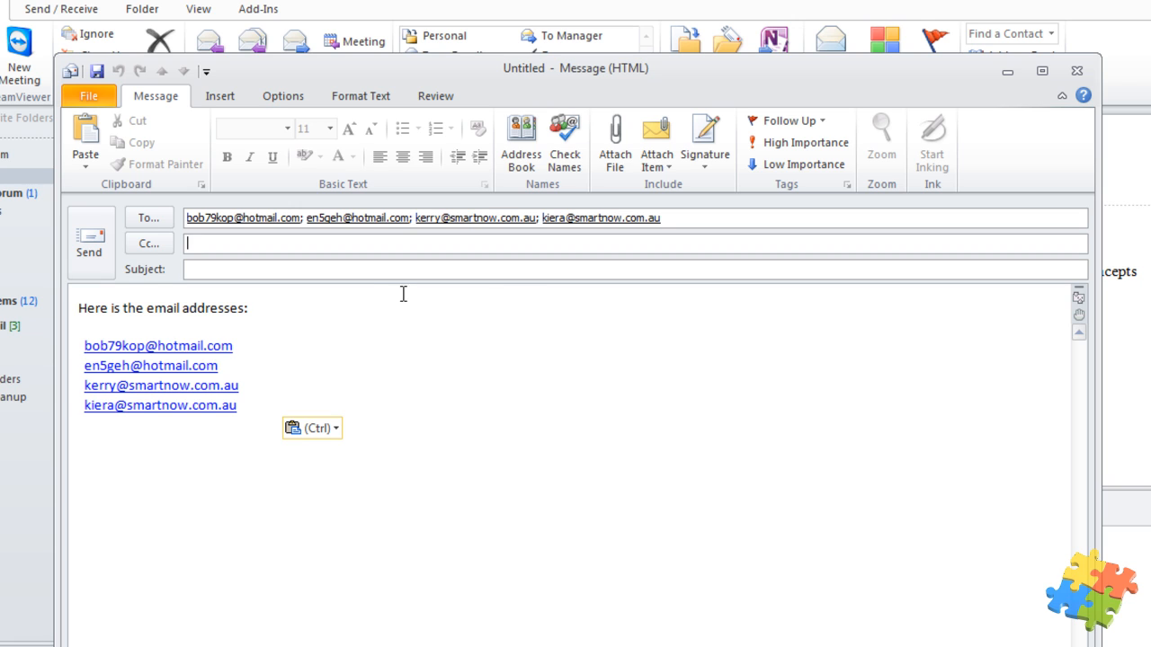
mouse_move(466, 241)
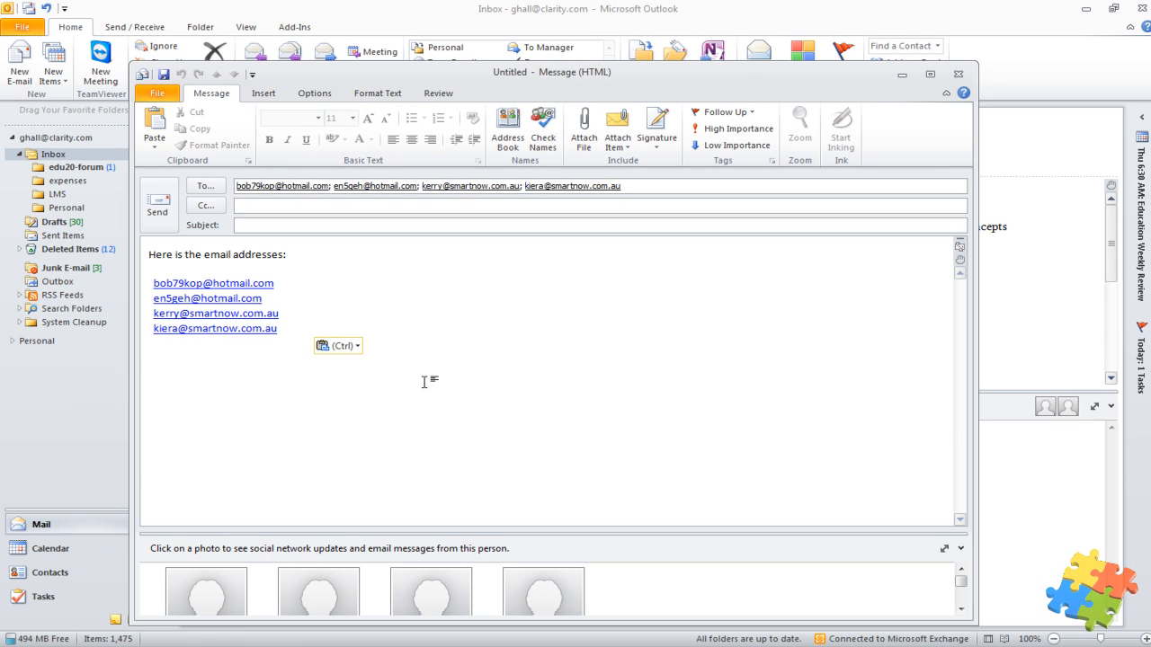
mouse_move(561, 375)
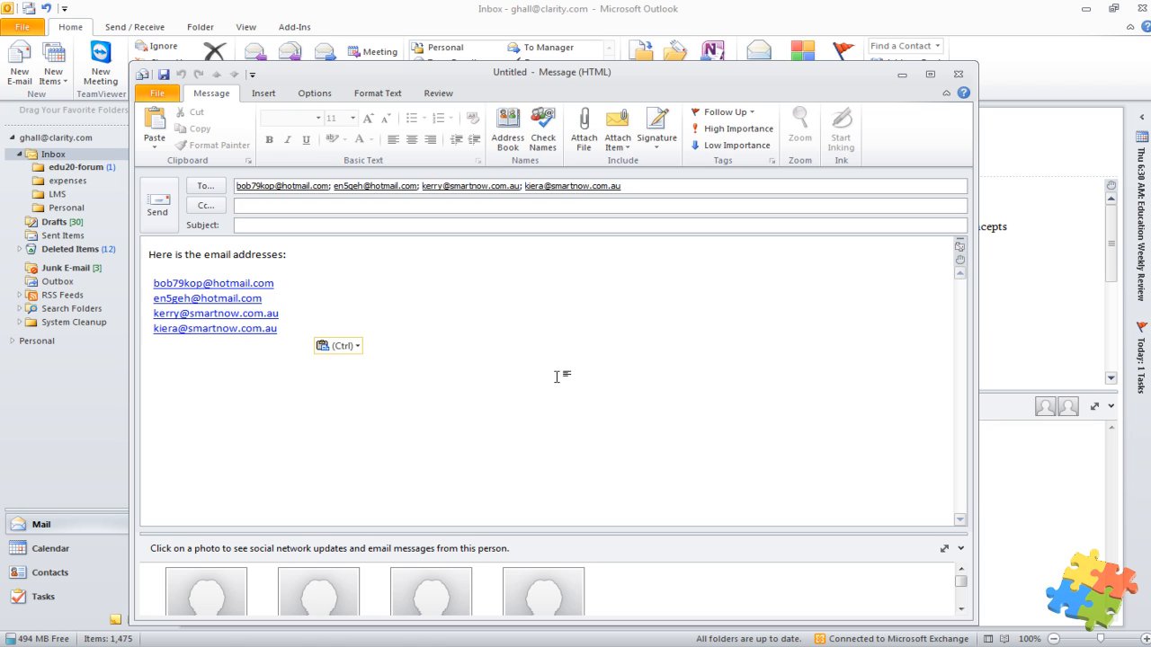